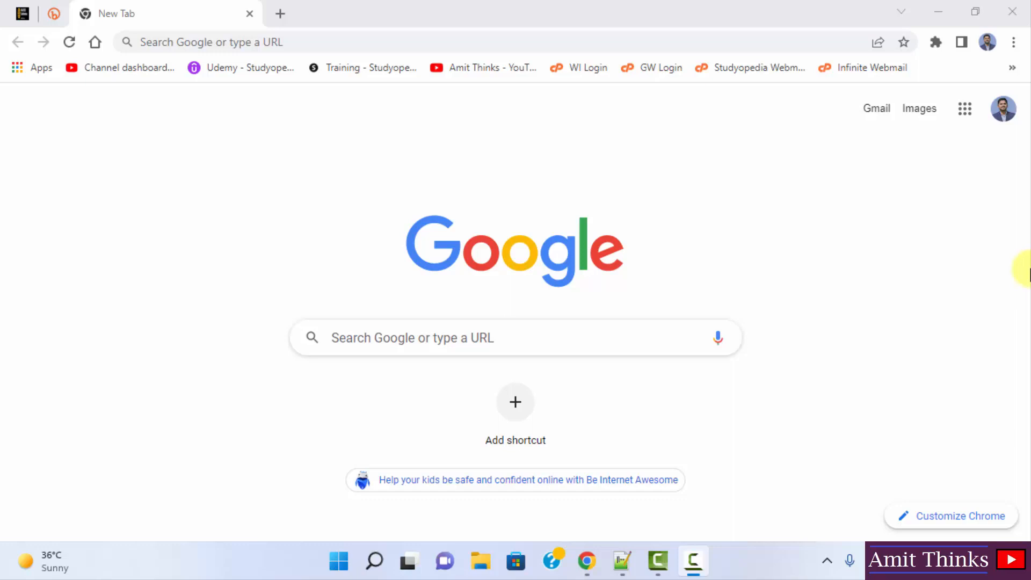
pyautogui.moveTo(851, 239)
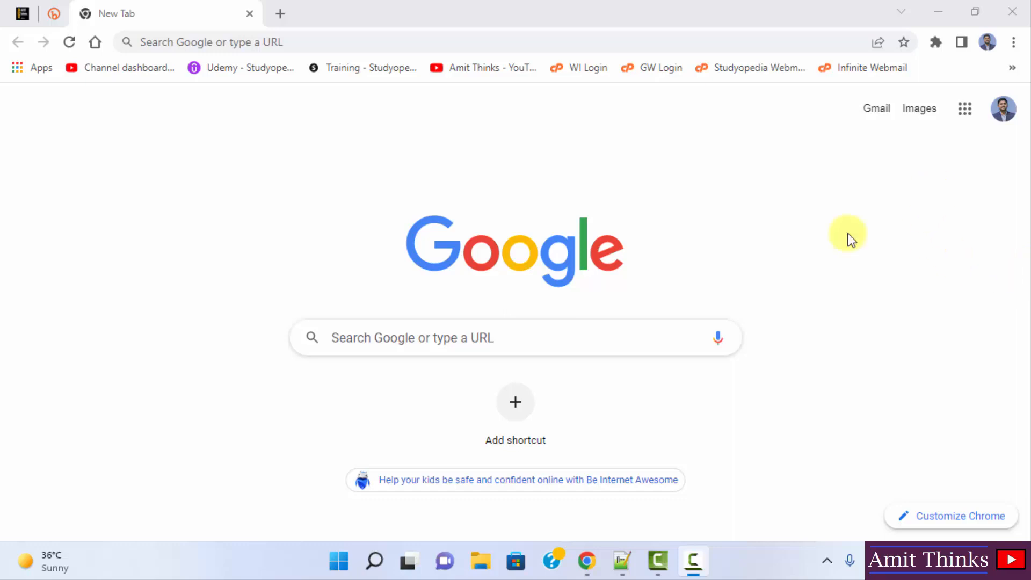
# - Search Google for 'run numpy online trinket' to find the Trinket Python compiler
pyautogui.write('run numpy online')
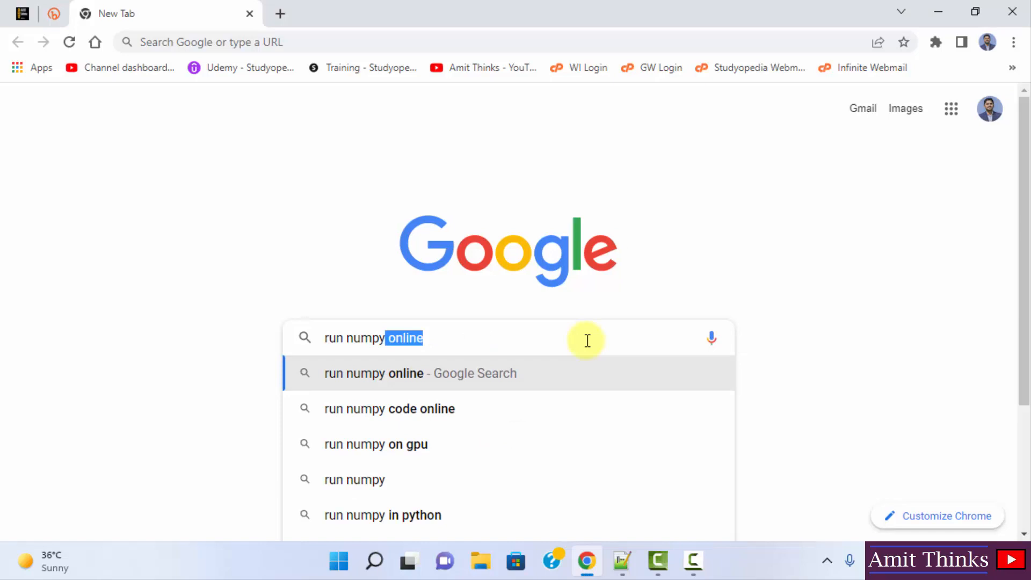
pyautogui.write('trinket')
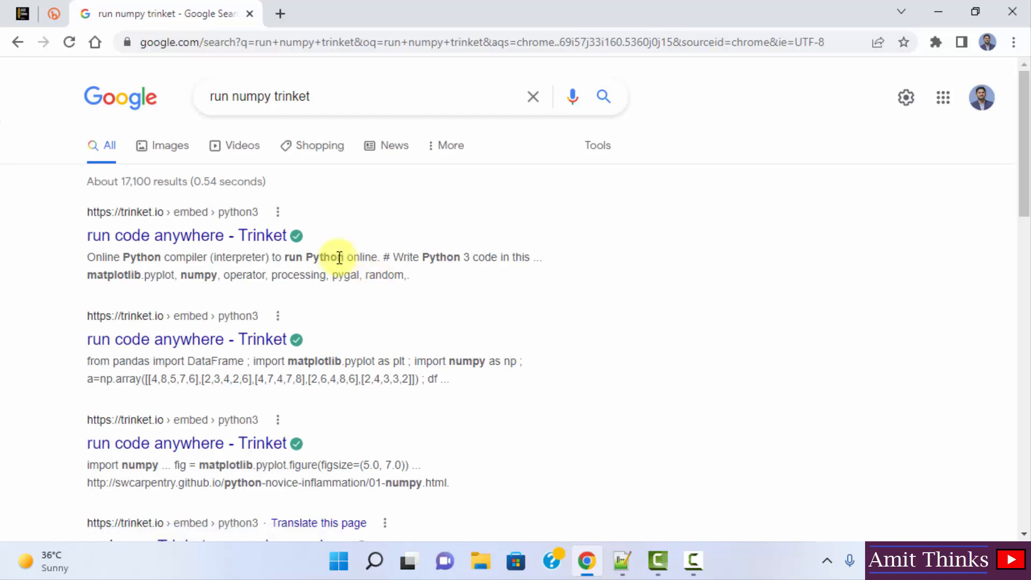
pyautogui.moveTo(263, 235)
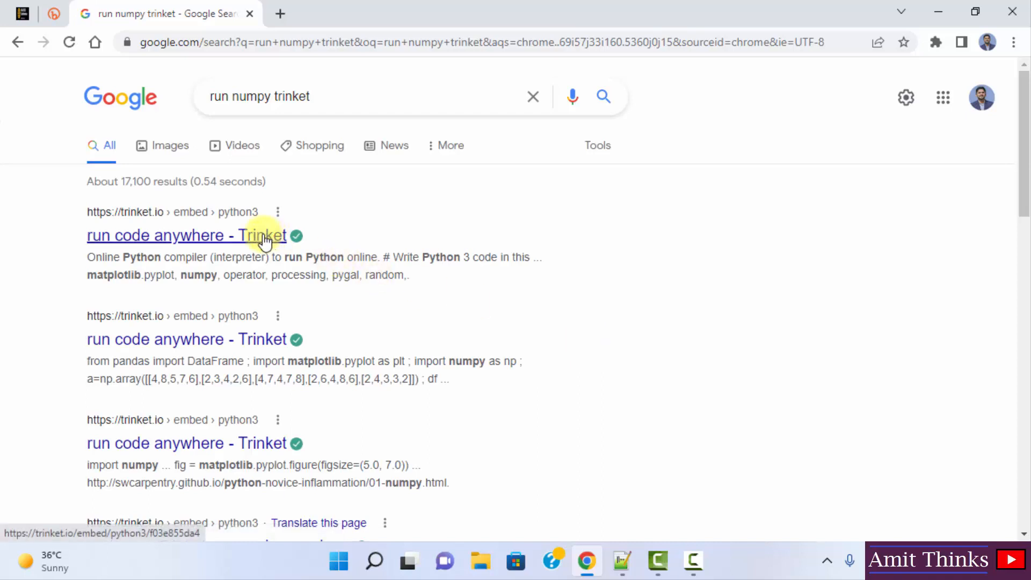
# - Open the Trinket Python 3 editor result and remove the sample import lines from main.py
pyautogui.click(157, 235)
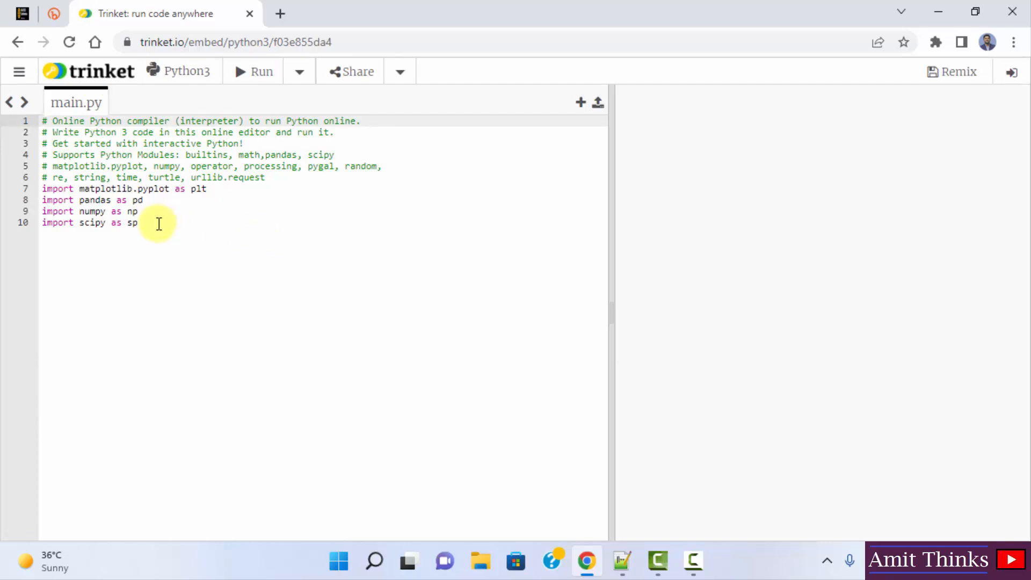
pyautogui.moveTo(240, 282)
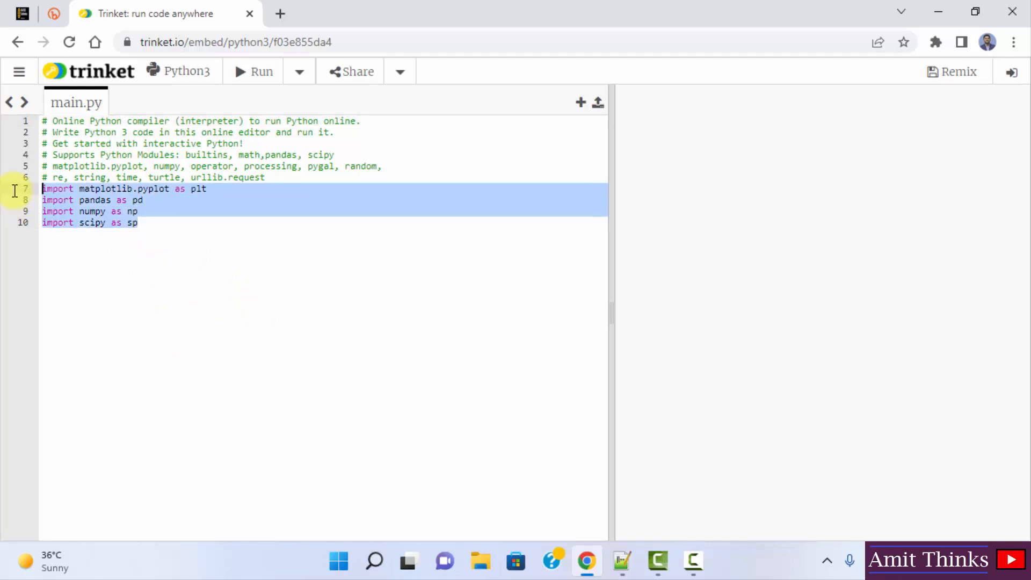
pyautogui.write('impor')
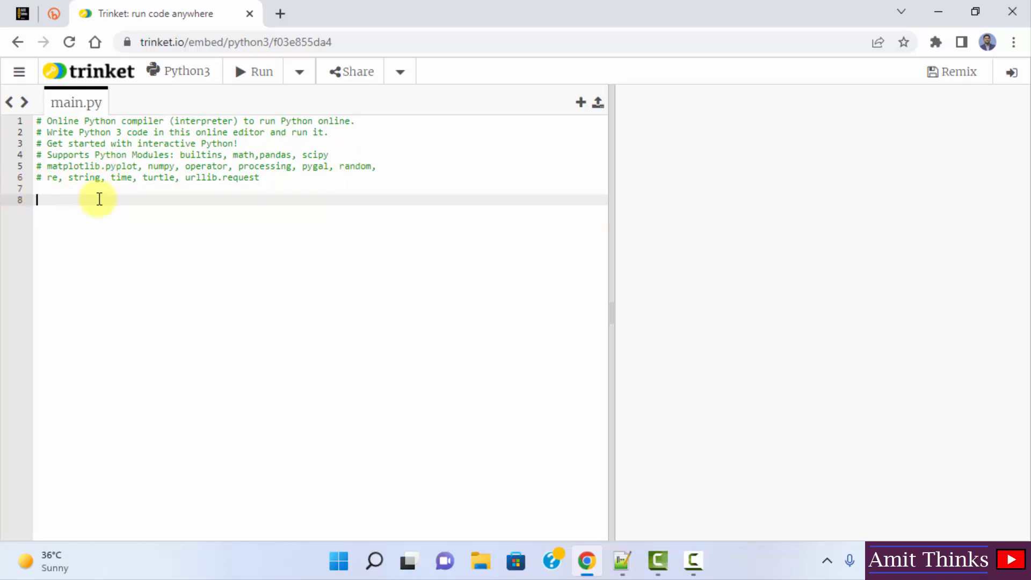
# - Switch the editor to the largest font size from the page options menu
pyautogui.click(19, 71)
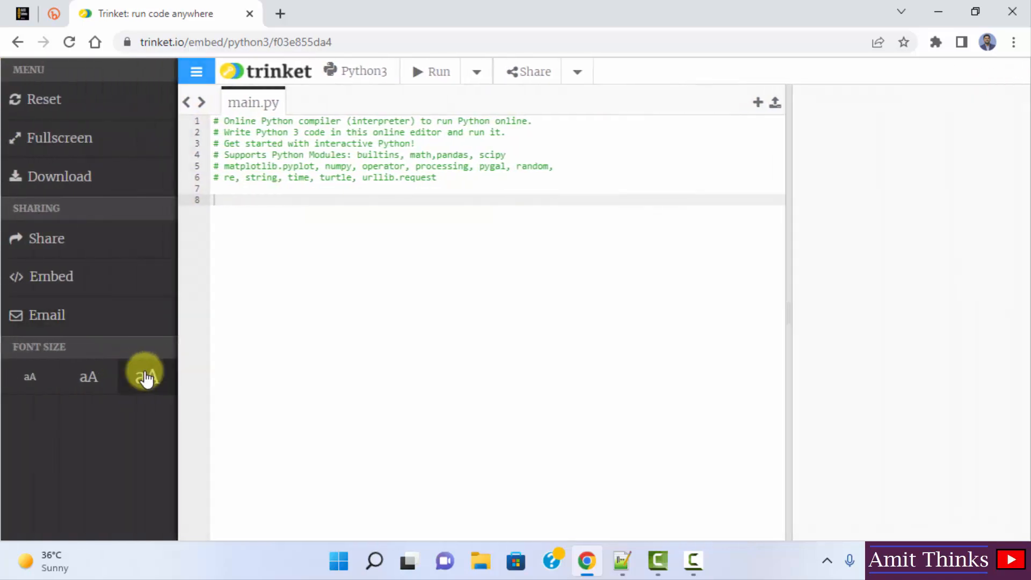
pyautogui.click(145, 376)
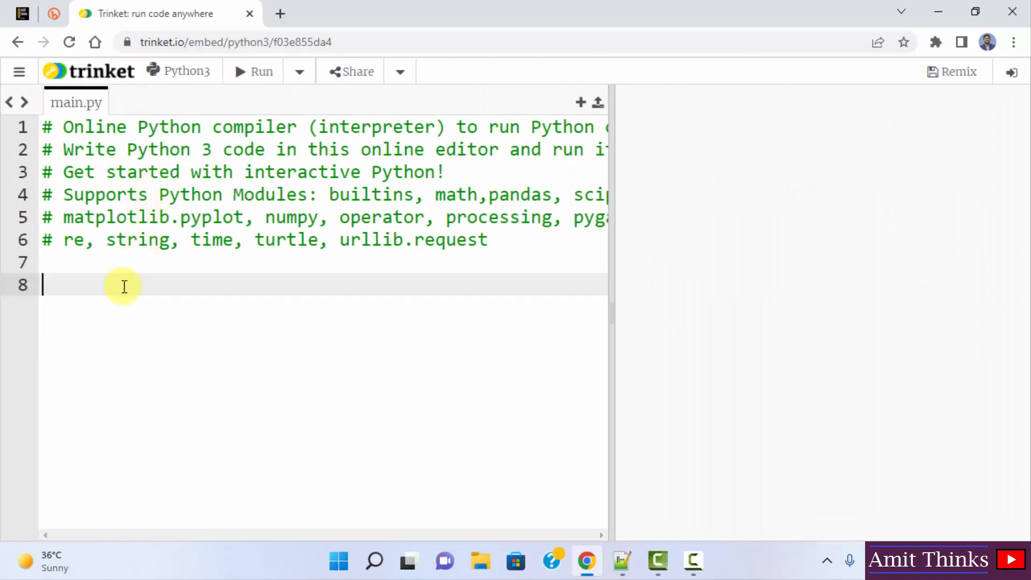
# - Add the line 'import numpy as np' below the comment header
pyautogui.write('import num')
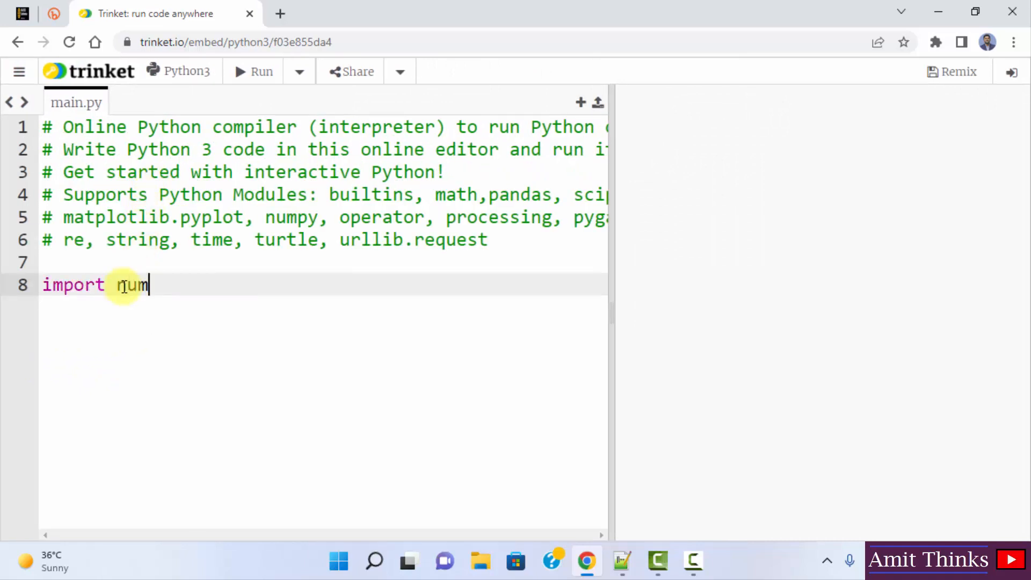
pyautogui.write('py')
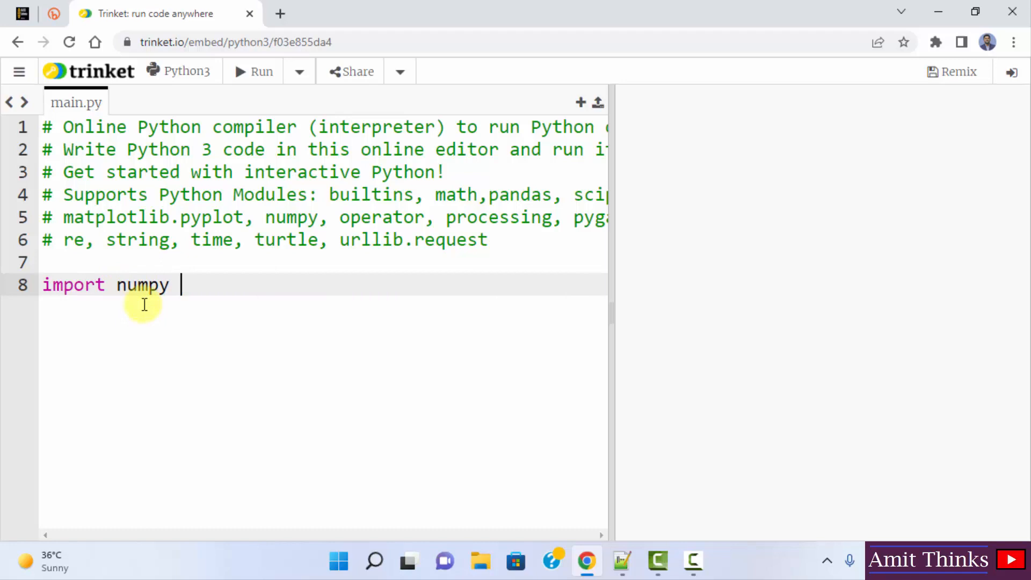
pyautogui.moveTo(210, 349)
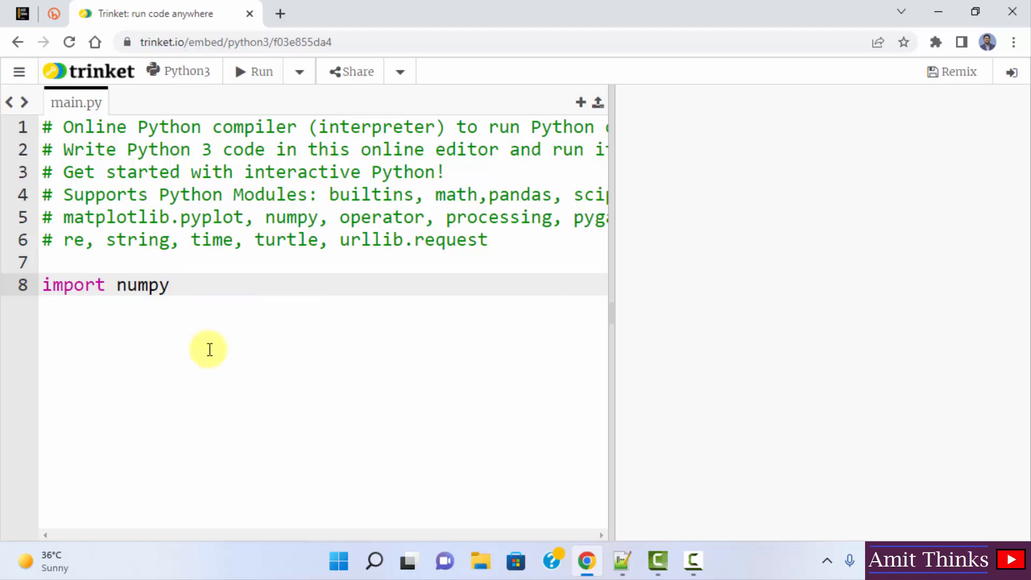
pyautogui.write('a')
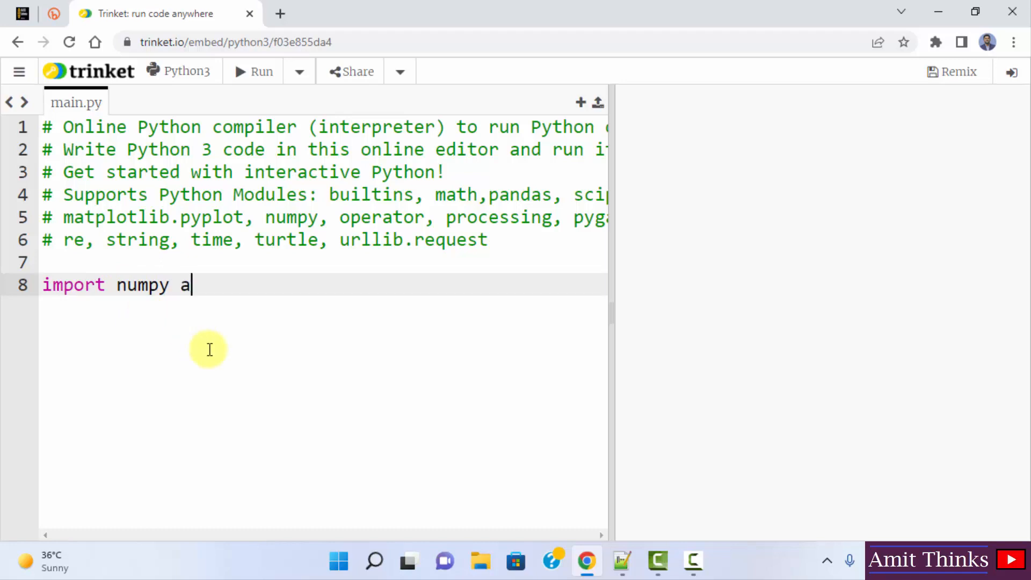
pyautogui.write('s np')
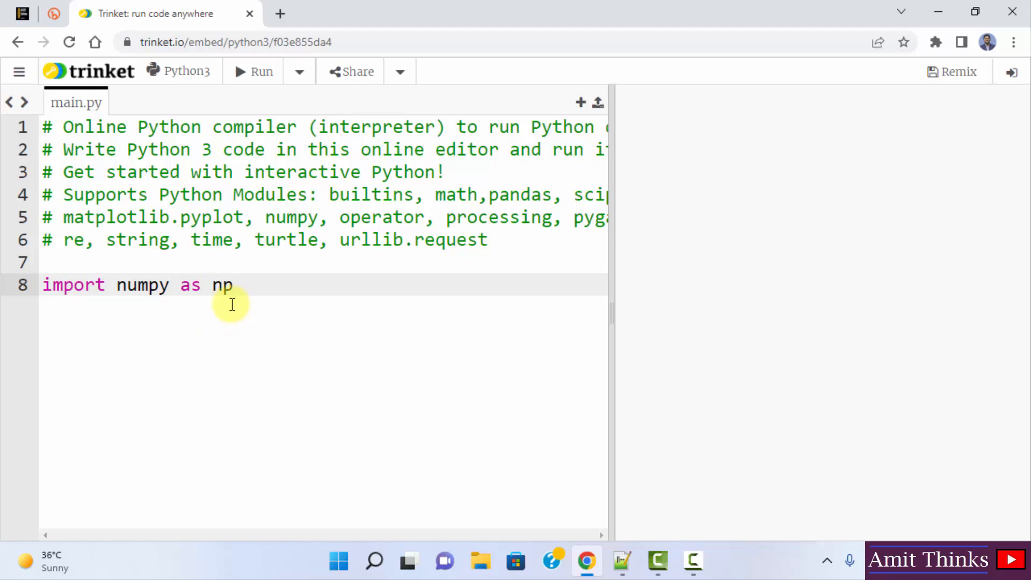
pyautogui.moveTo(195, 286)
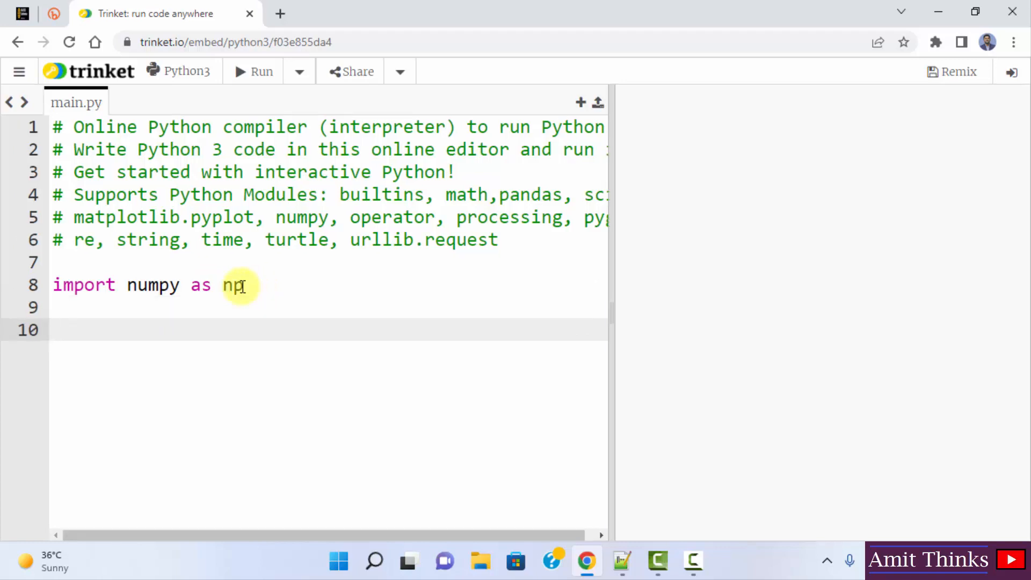
# - Define arr = np.array([5, 10, 15, 20, 25, 30, 35, 40]) on line 10
pyautogui.write('arr =')
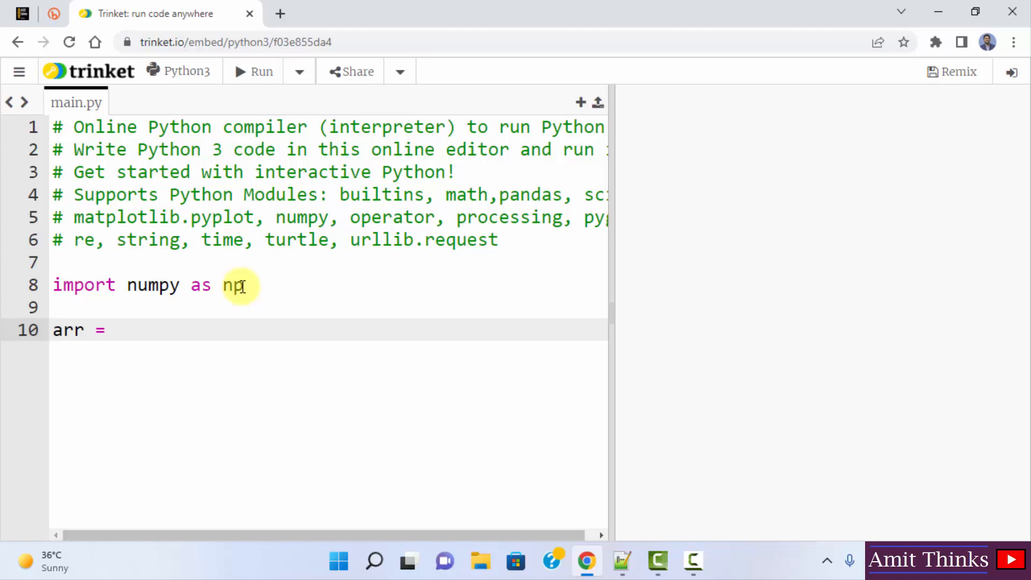
pyautogui.click(115, 330)
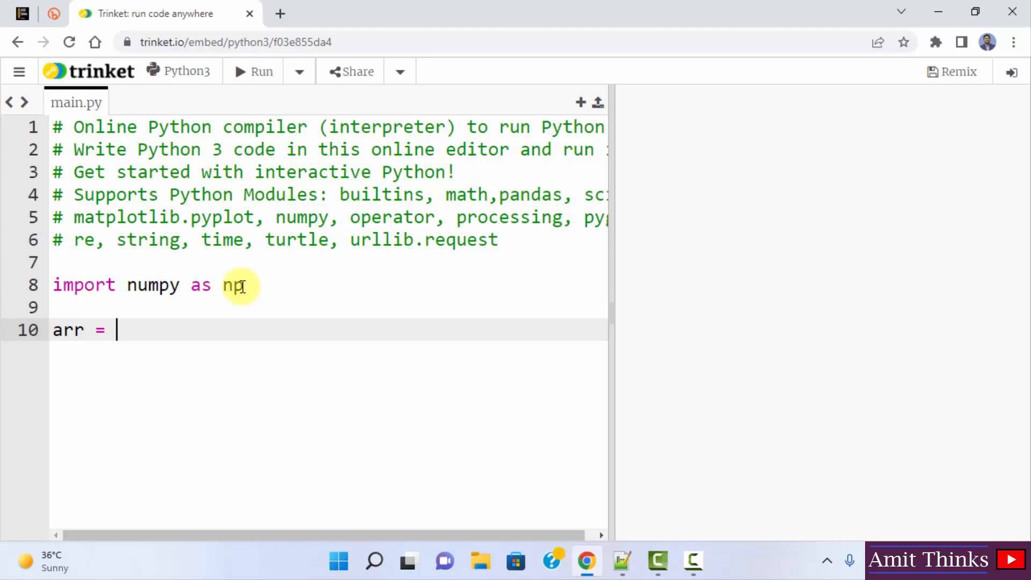
pyautogui.write('np.')
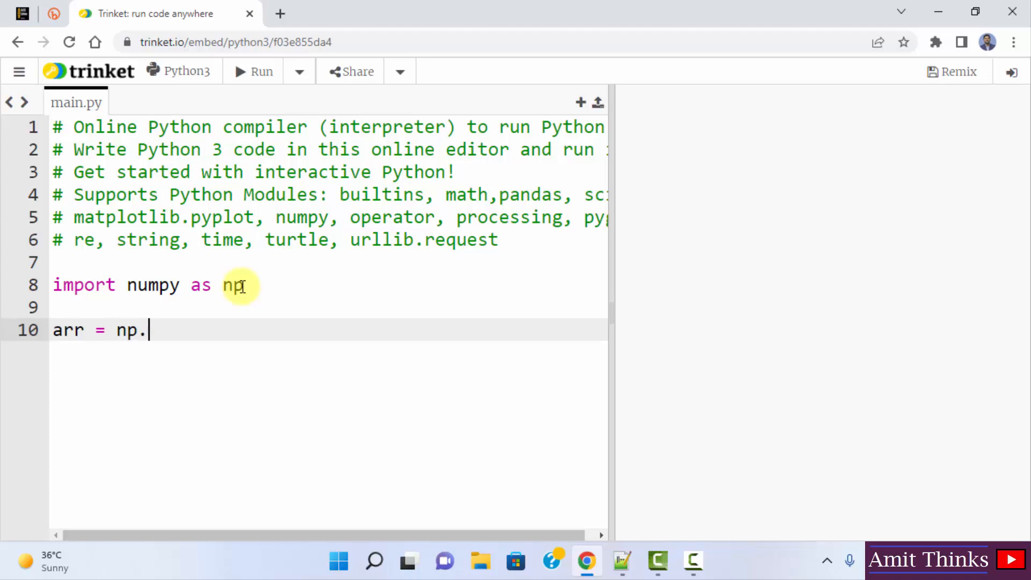
pyautogui.moveTo(200, 323)
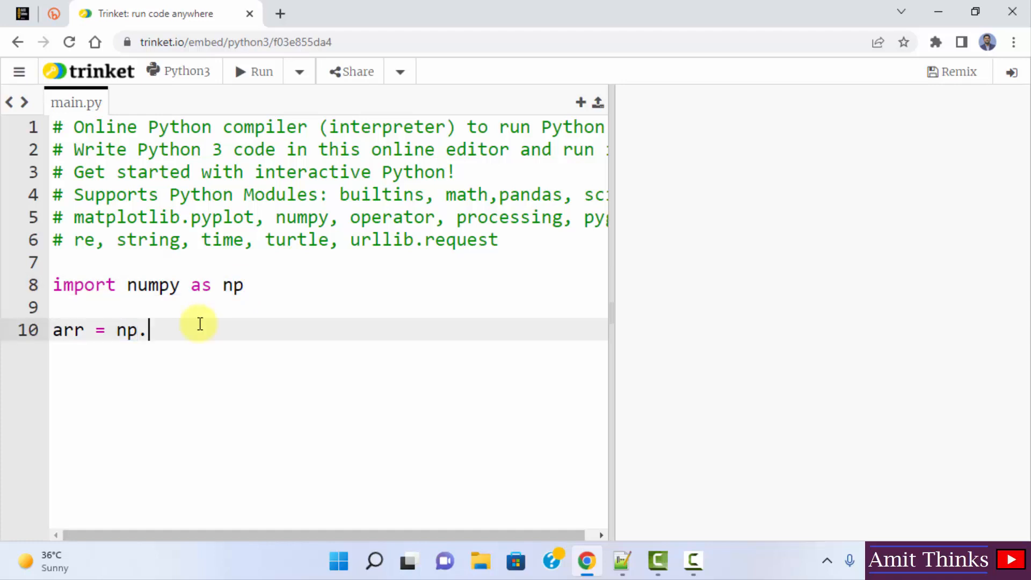
pyautogui.write('array()')
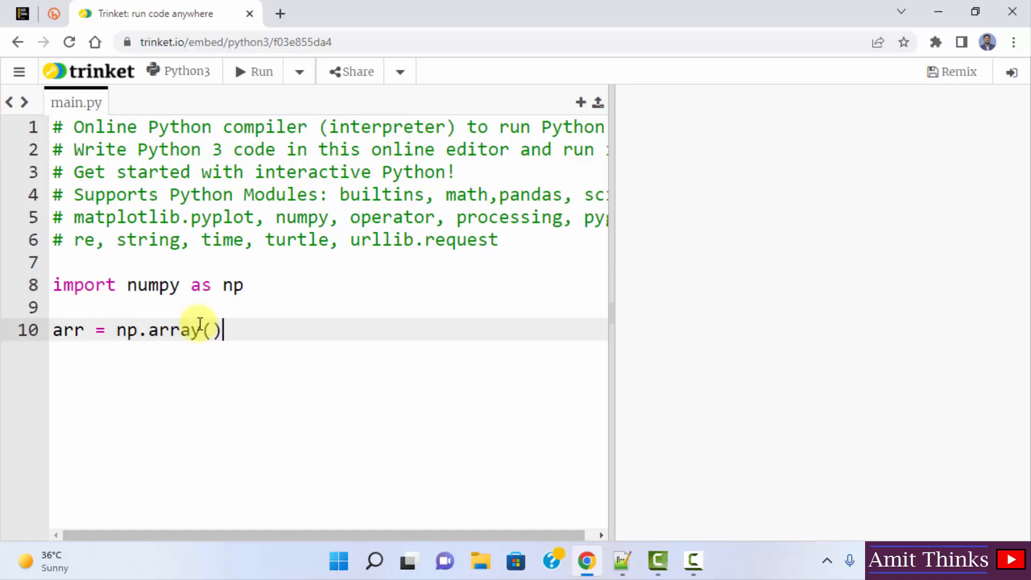
pyautogui.write('[]')
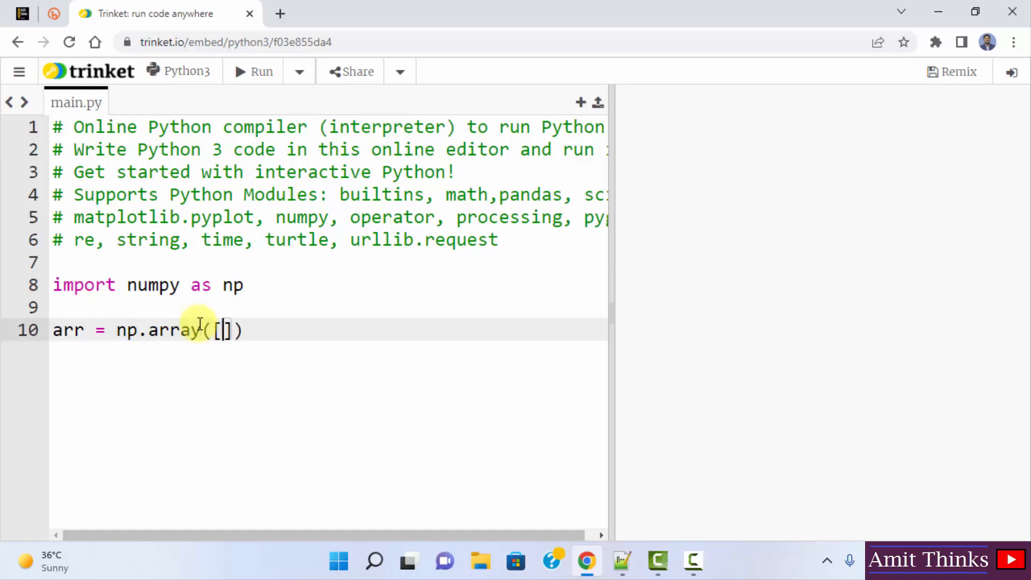
pyautogui.write('5, 10, 15, 20')
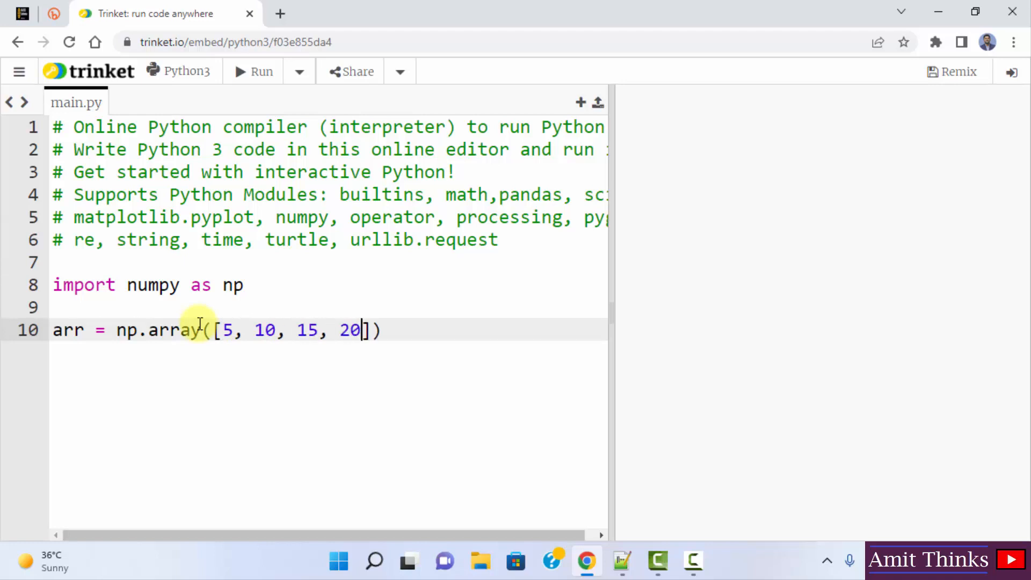
pyautogui.write(', 25, 30, 3')
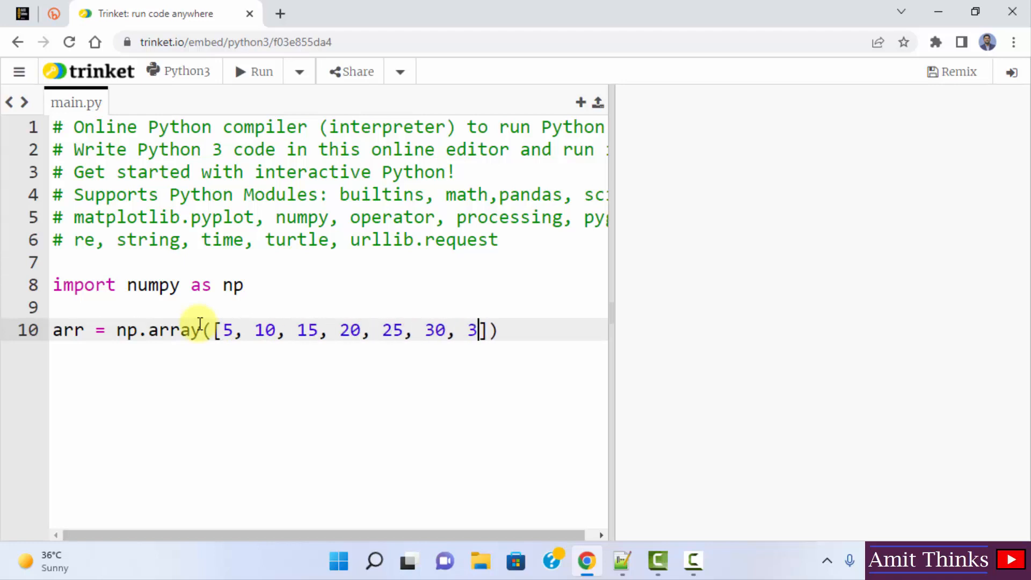
pyautogui.write('5, 40')
pyautogui.write('print')
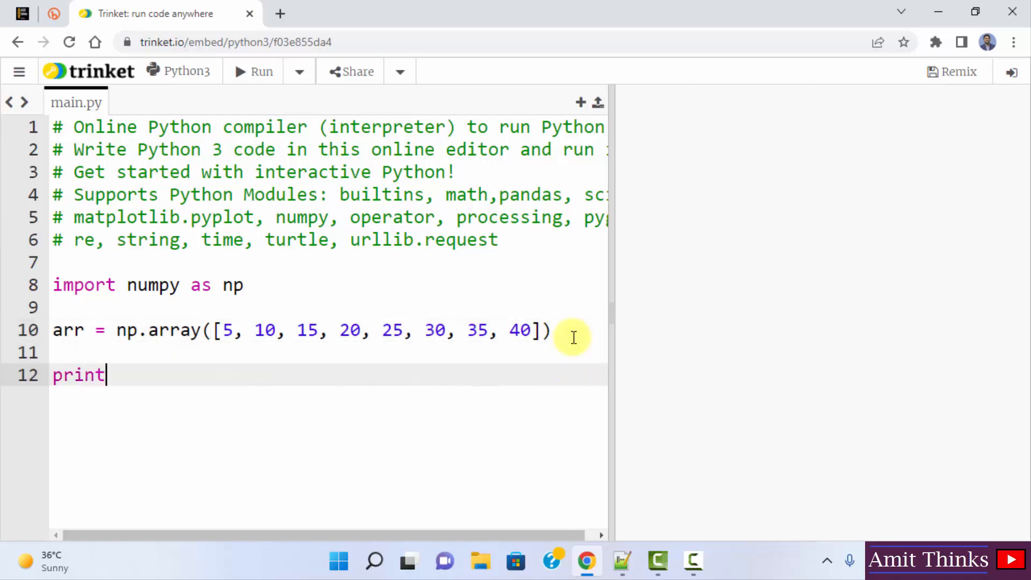
# - Add print lines labelled 'Array = ' for arr and 'Type of Array' for type(arr)
pyautogui.write('("Ar")')
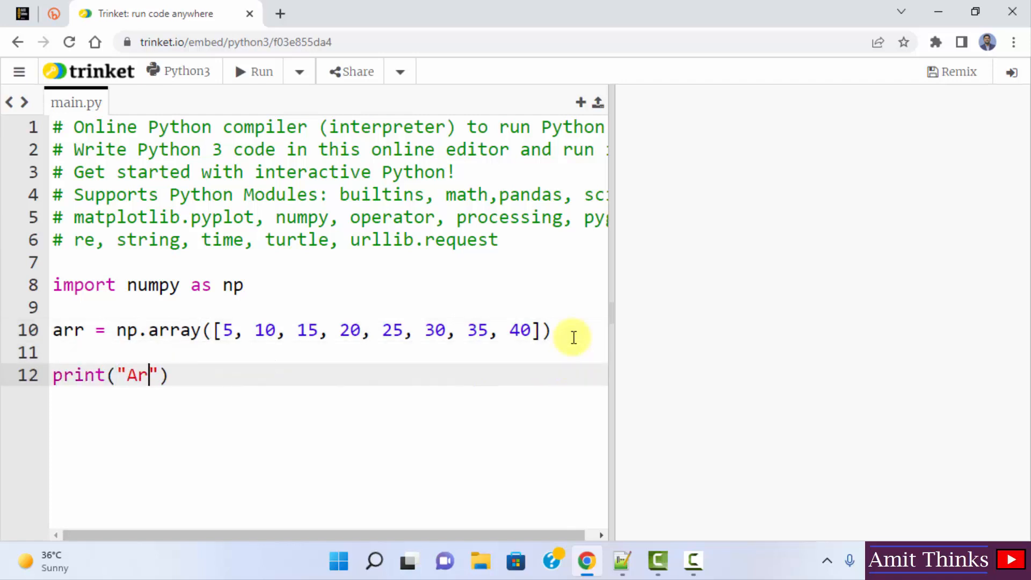
pyautogui.write('ray = ",arr')
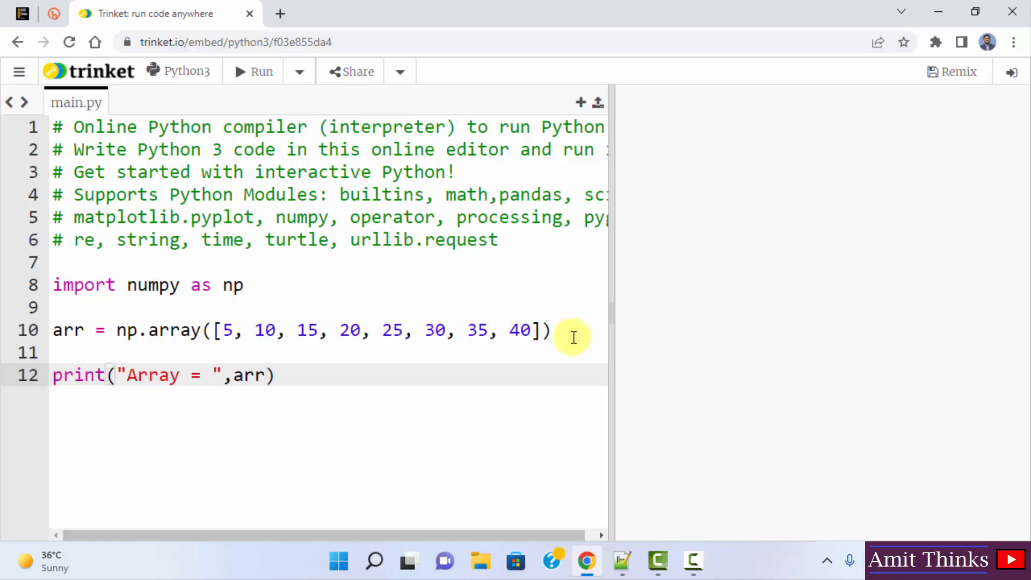
pyautogui.write('print')
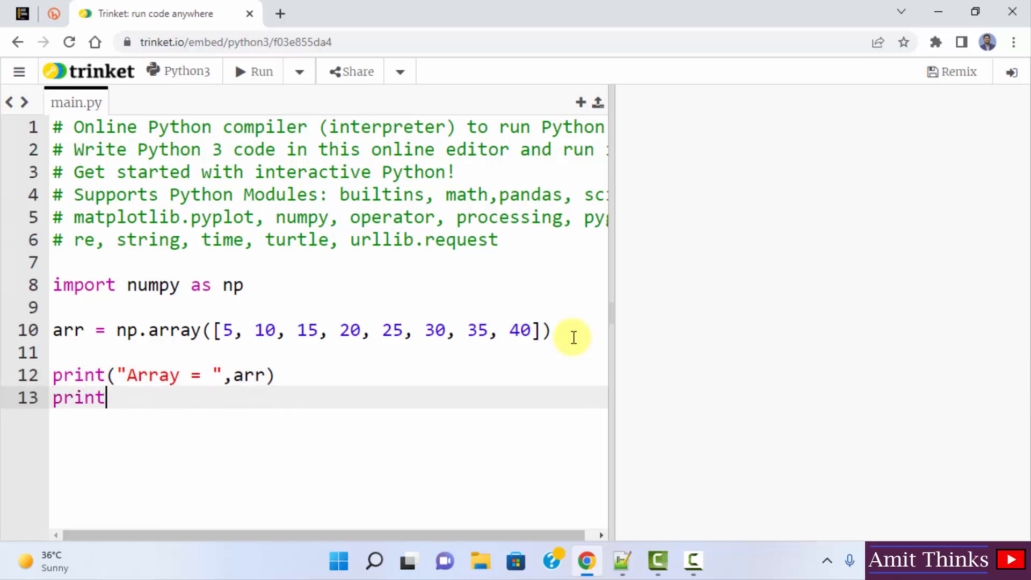
pyautogui.write('("Ty"')
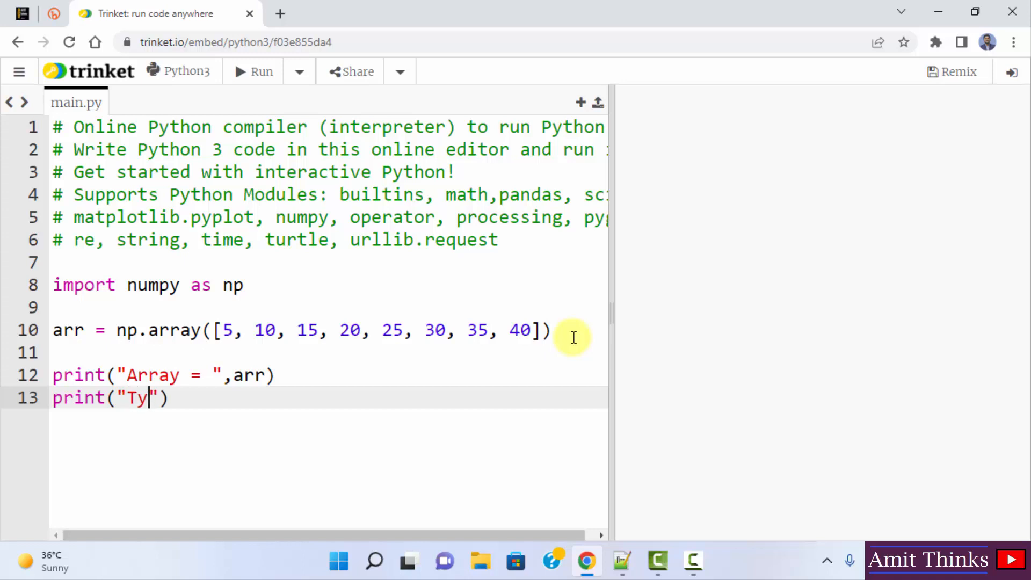
pyautogui.write('pe of Array =')
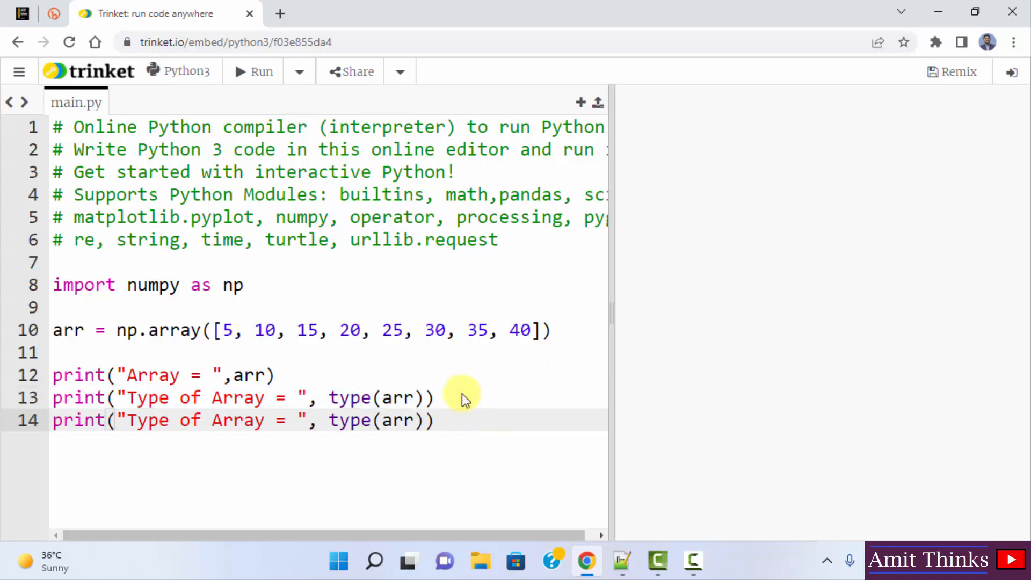
# - Add a print line labelled with Dimensions showing arr.ndim
pyautogui.write('Dimensionals')
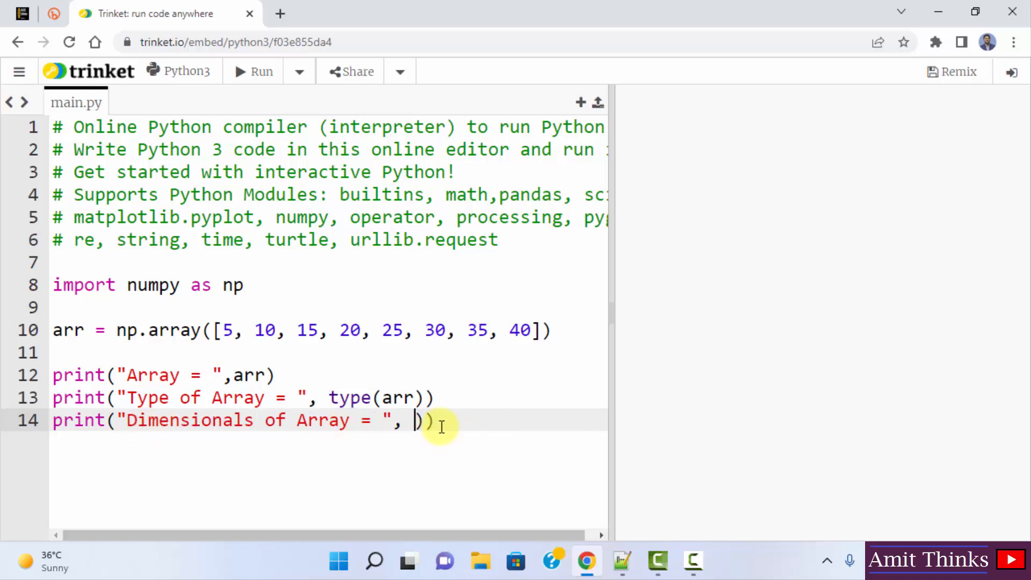
pyautogui.write('arr.nd')
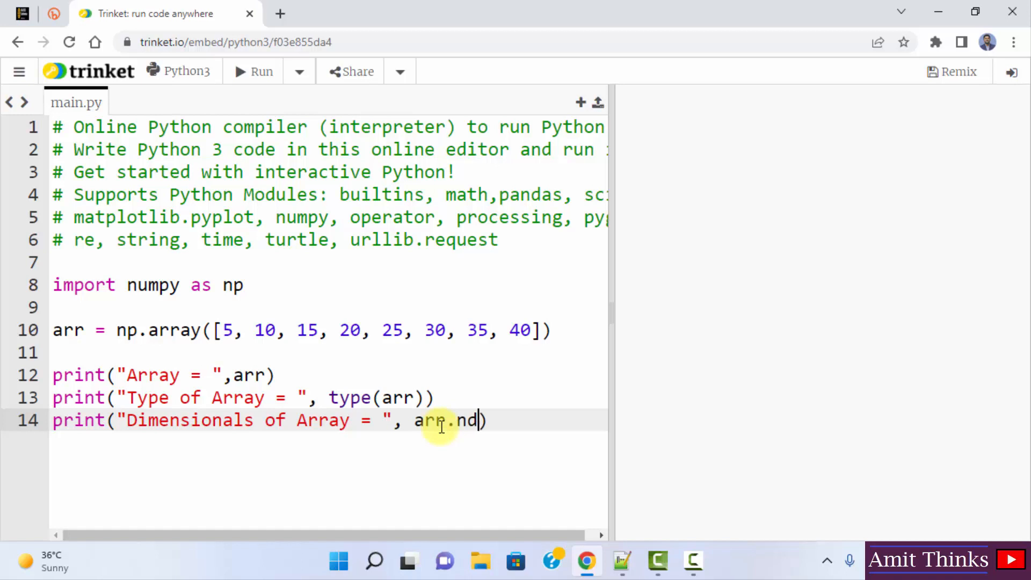
pyautogui.write('im')
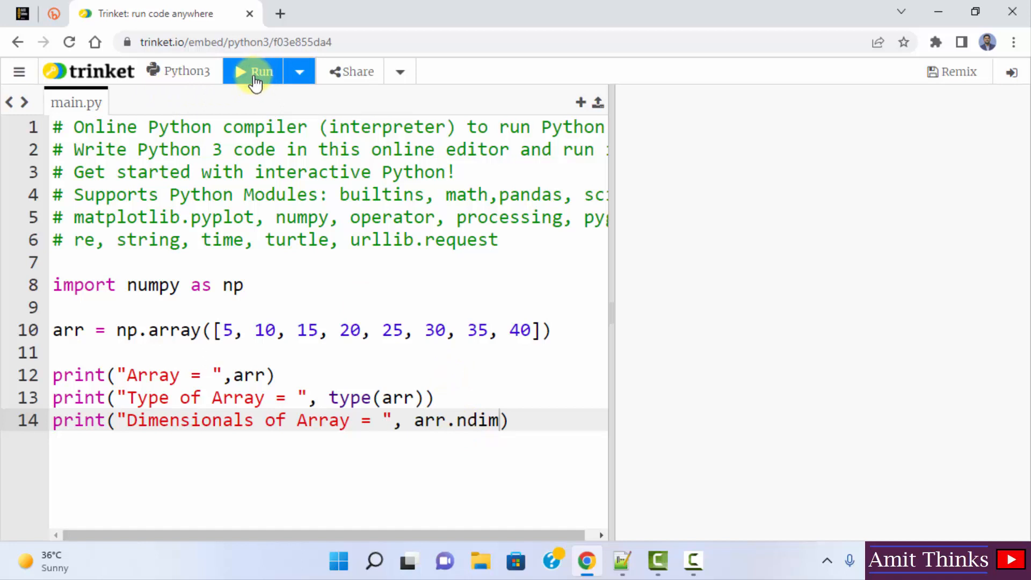
# - Run the script to show the array values, numpy.ndarray type and 1 dimension
pyautogui.click(252, 71)
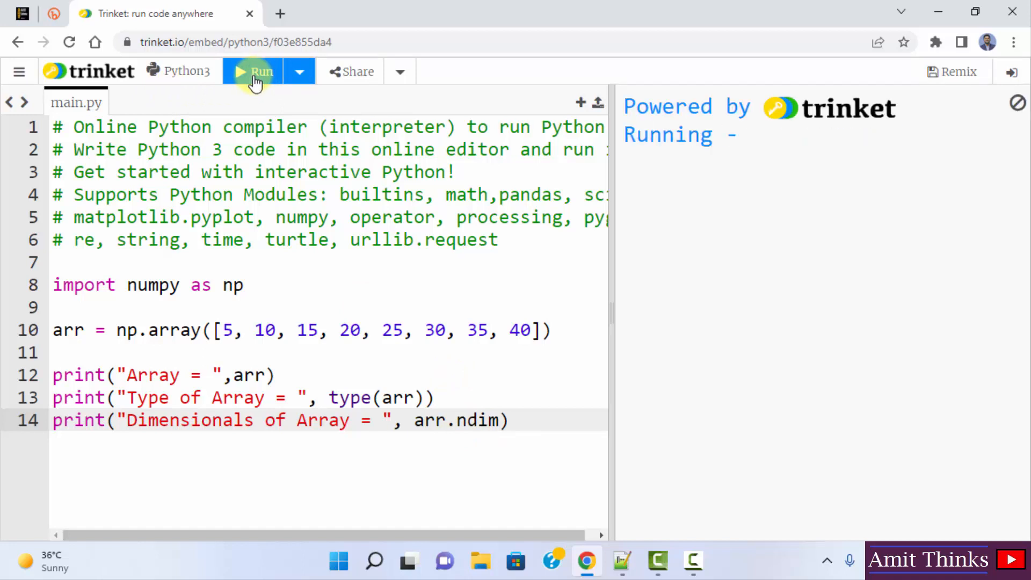
pyautogui.click(255, 71)
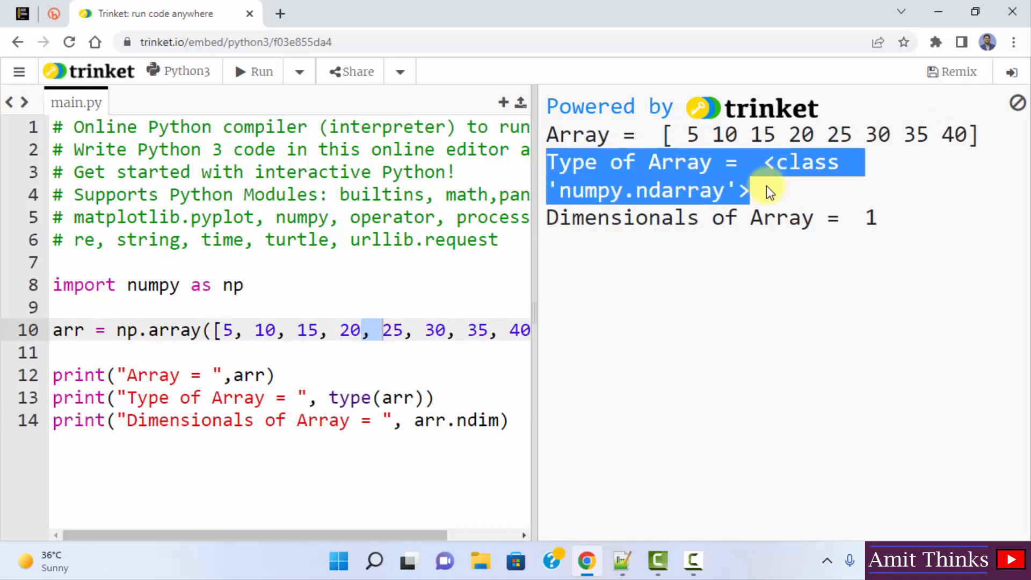
pyautogui.moveTo(608, 218)
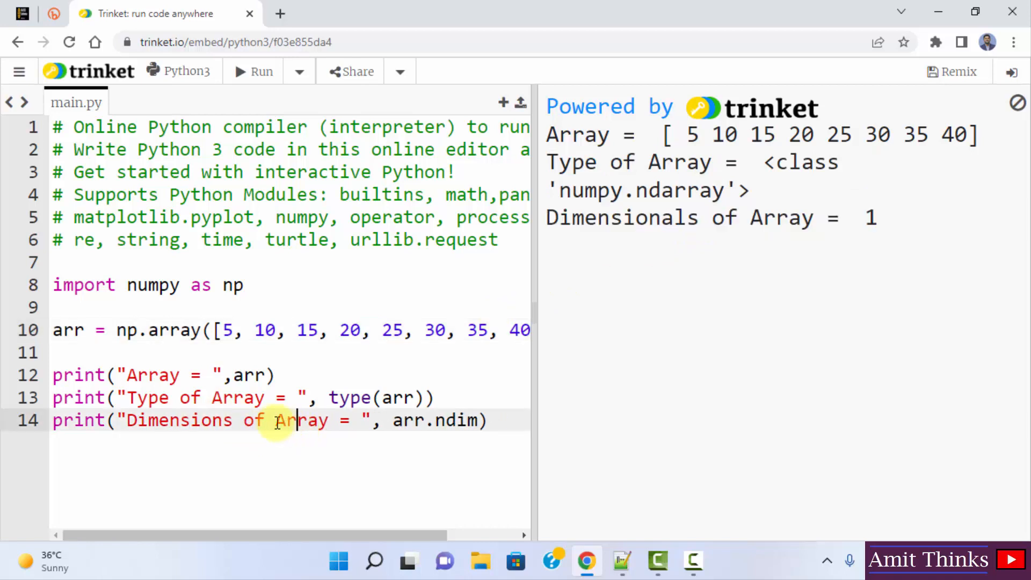
# - Change the label to 'Dimensions of the Array' and rerun to show it with 1
pyautogui.write('the')
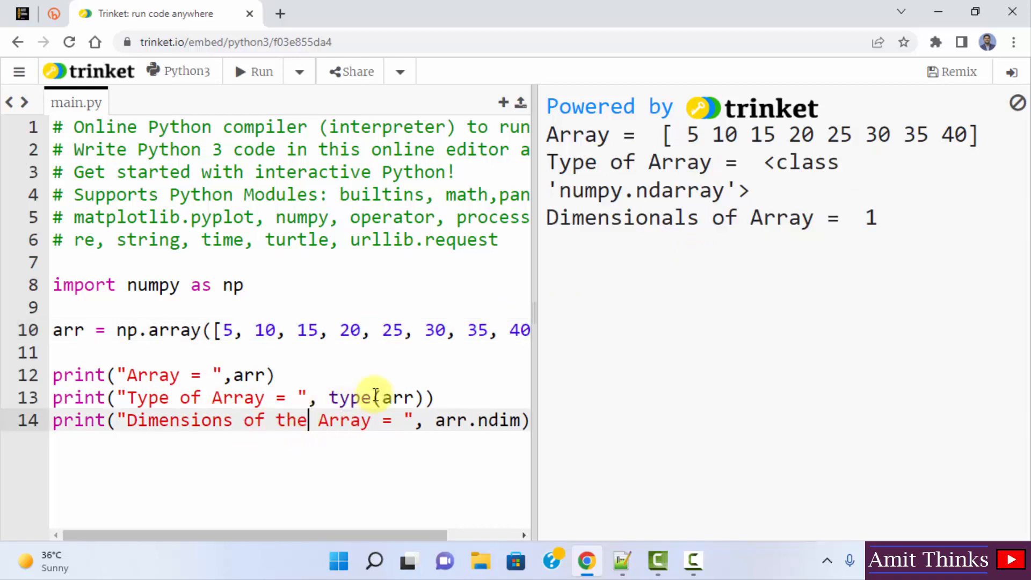
pyautogui.click(252, 71)
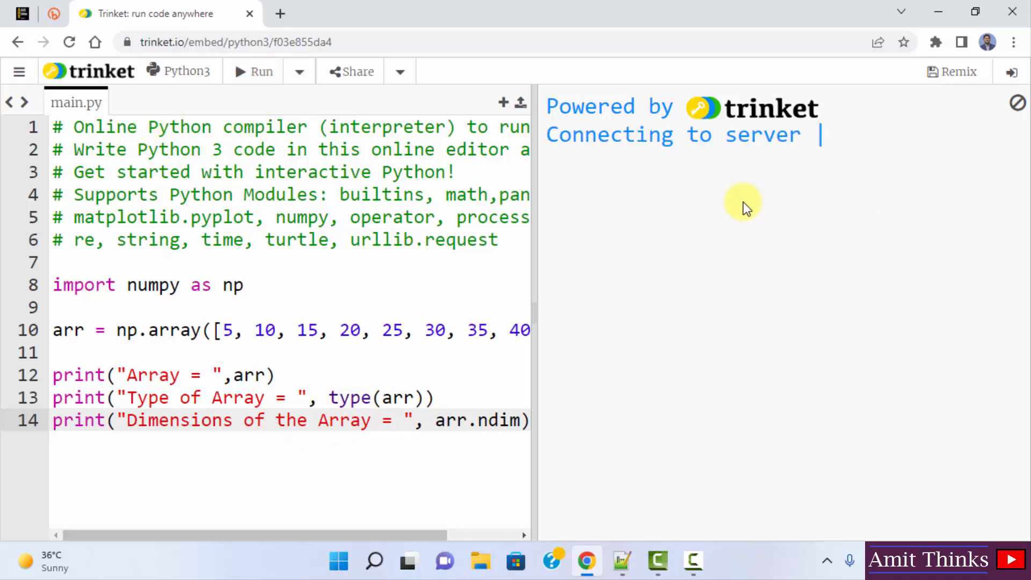
pyautogui.click(253, 72)
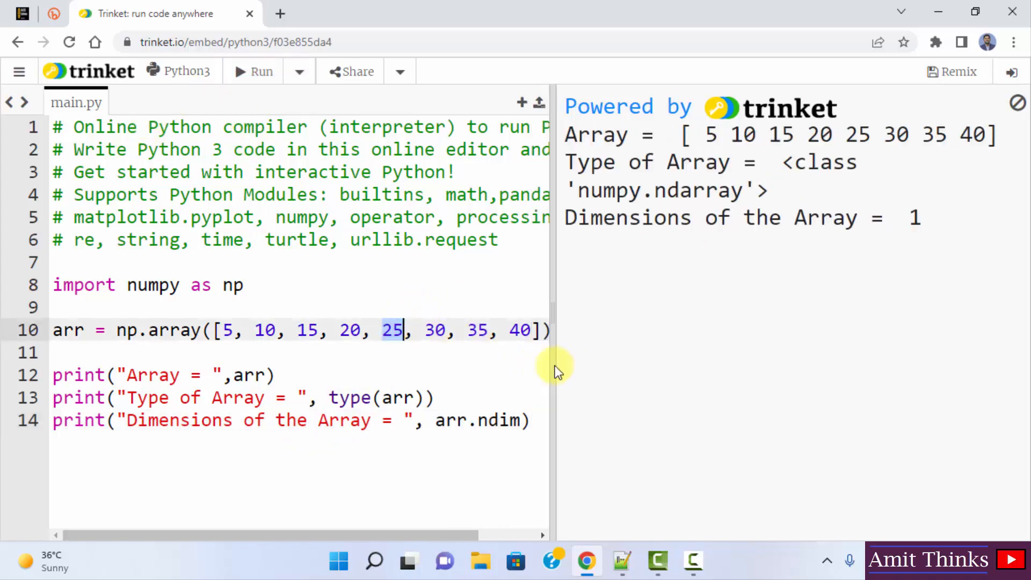